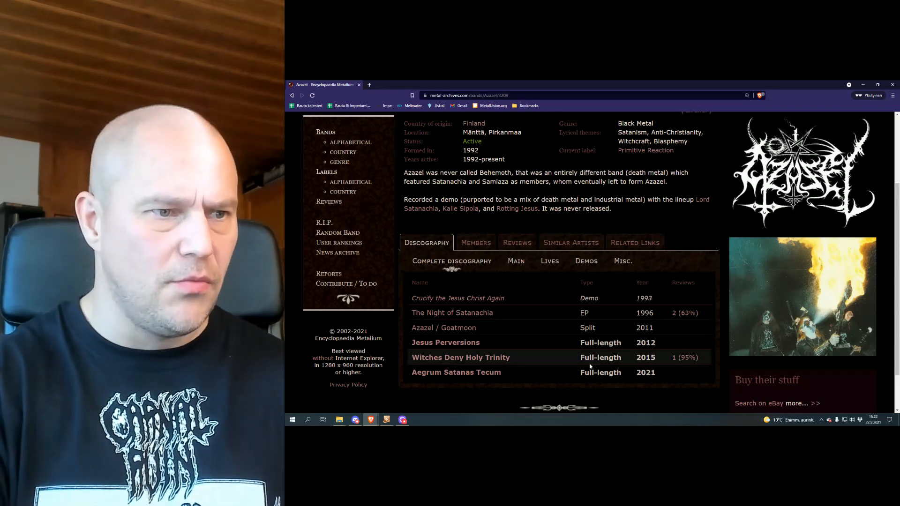
Open the 'Aegrum Satanas Tecum' album from Azazel's Complete discography list.
left_click(457, 372)
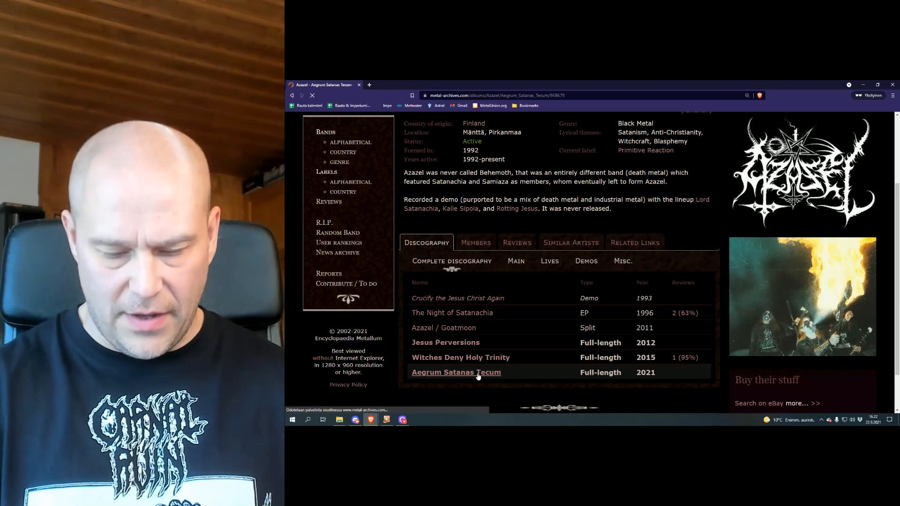
View the album's eight-song Songs tracklist totalling 35:03, then return to the release details.
left_click(456, 372)
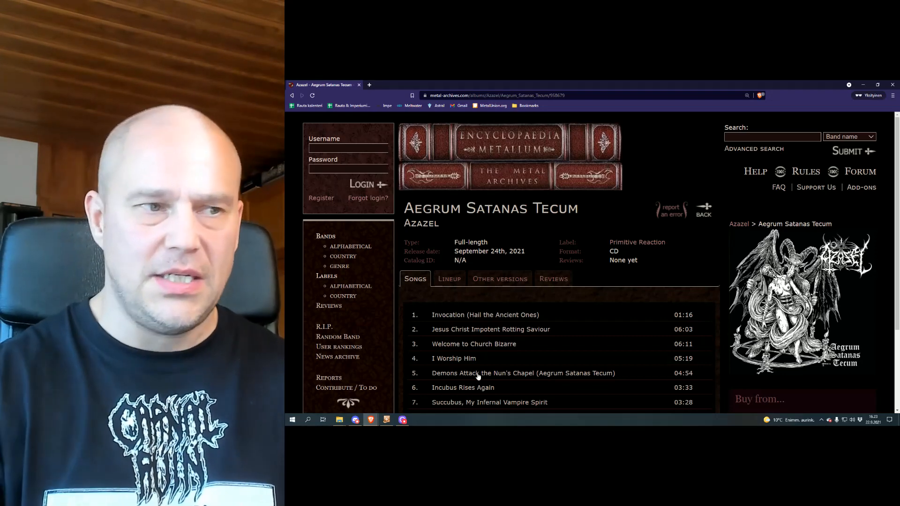
scroll("down", 3)
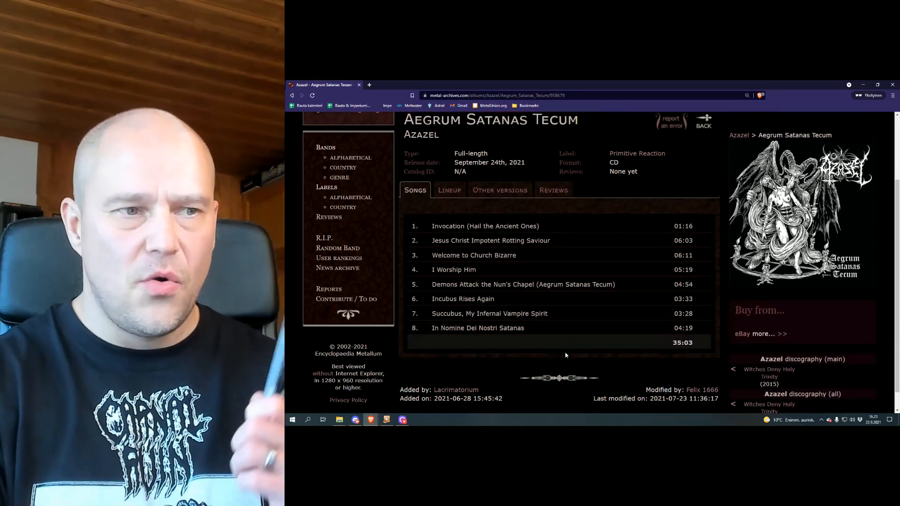
scroll("down", 3)
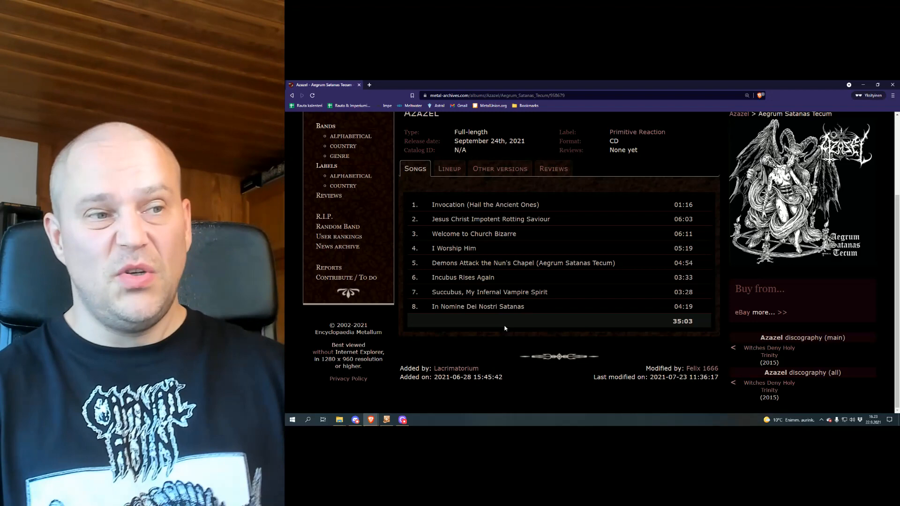
mouse_move(507, 362)
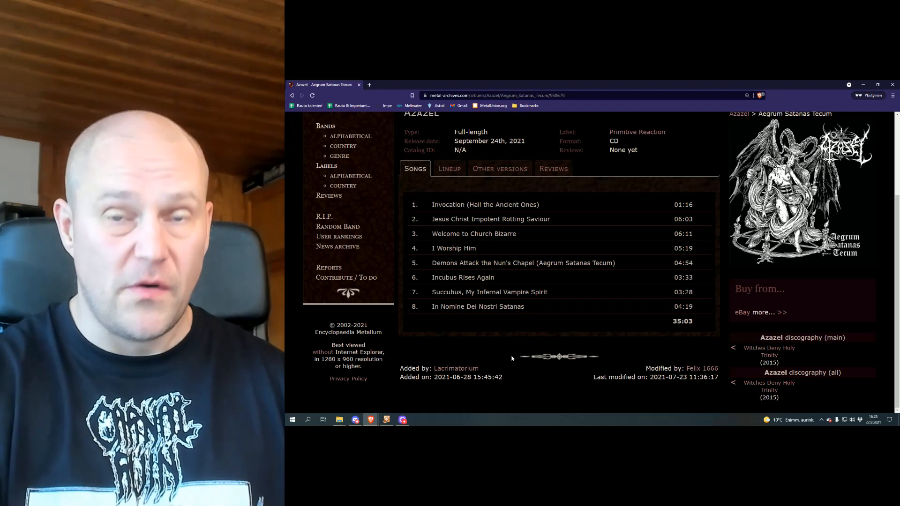
scroll("up", 3)
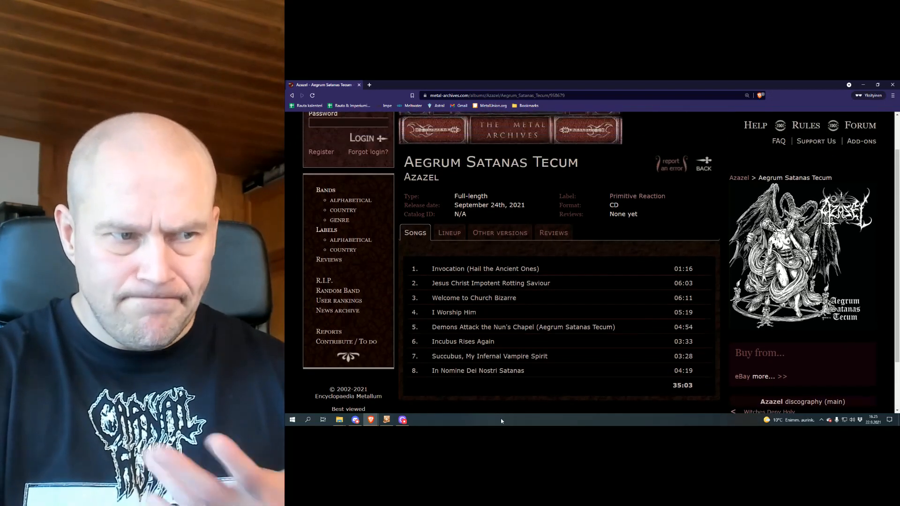